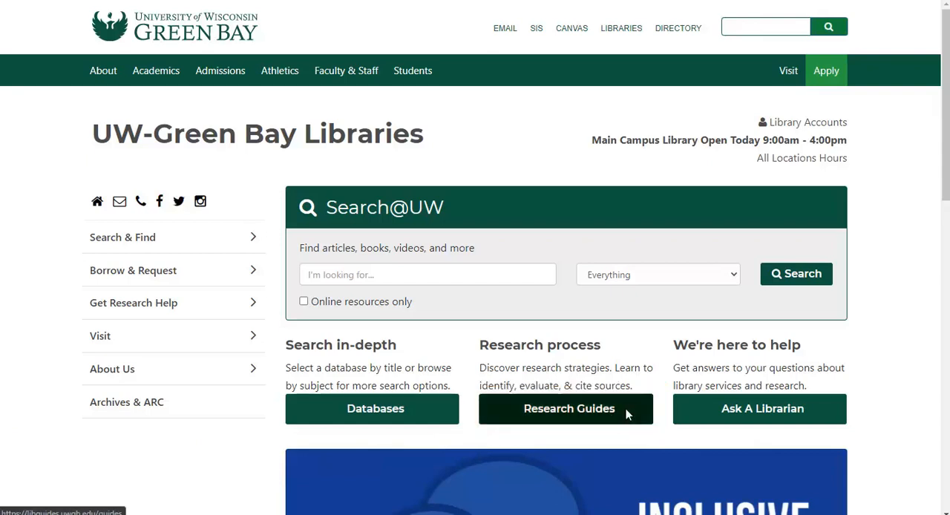
# From Research Guides, reach the Cite Your Sources guide and follow its NoodleTools link
pyautogui.click(564, 409)
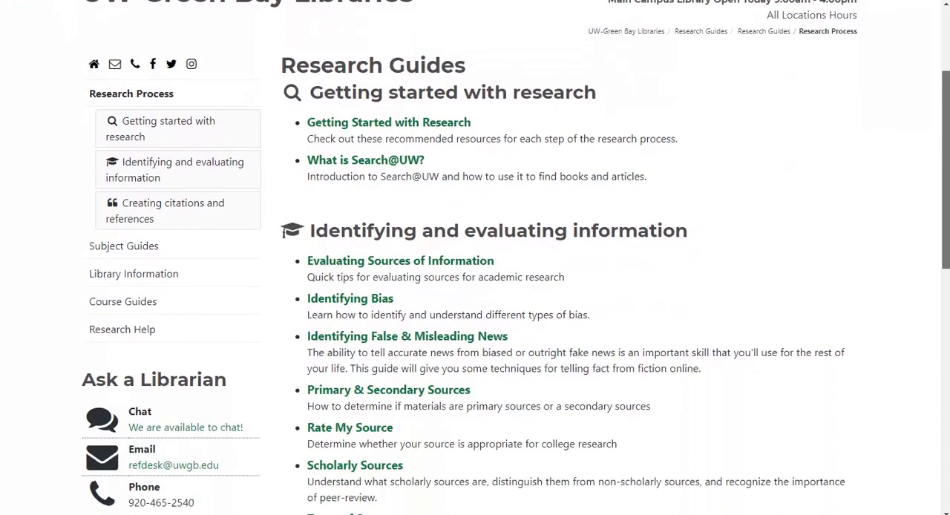
pyautogui.scroll(-3)
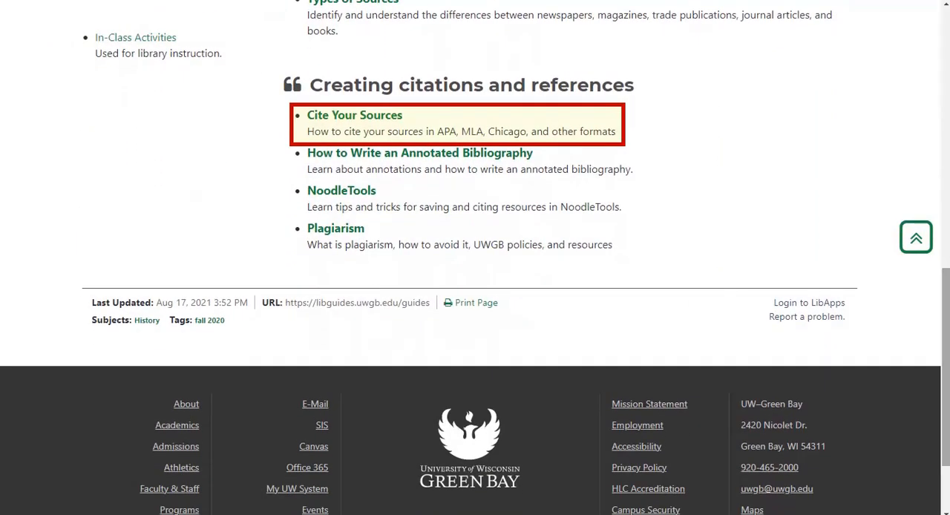
pyautogui.click(354, 116)
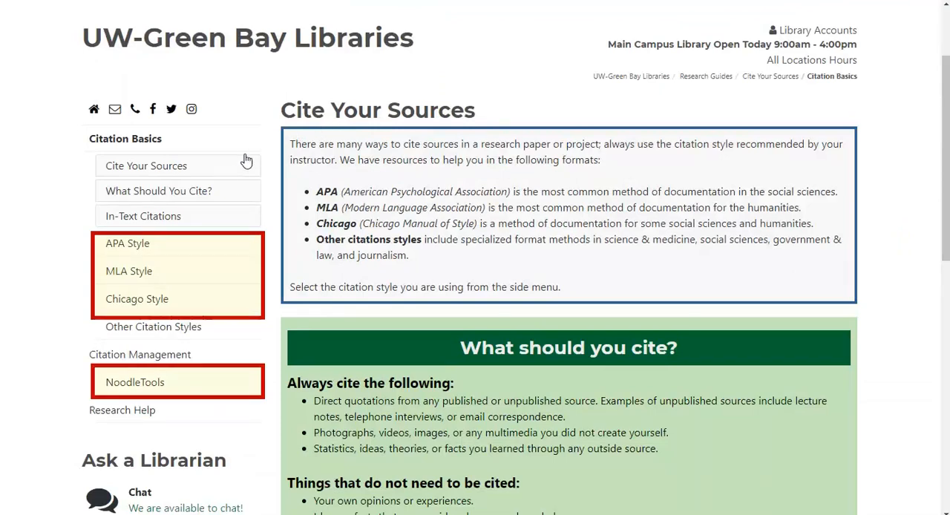
pyautogui.moveTo(216, 233)
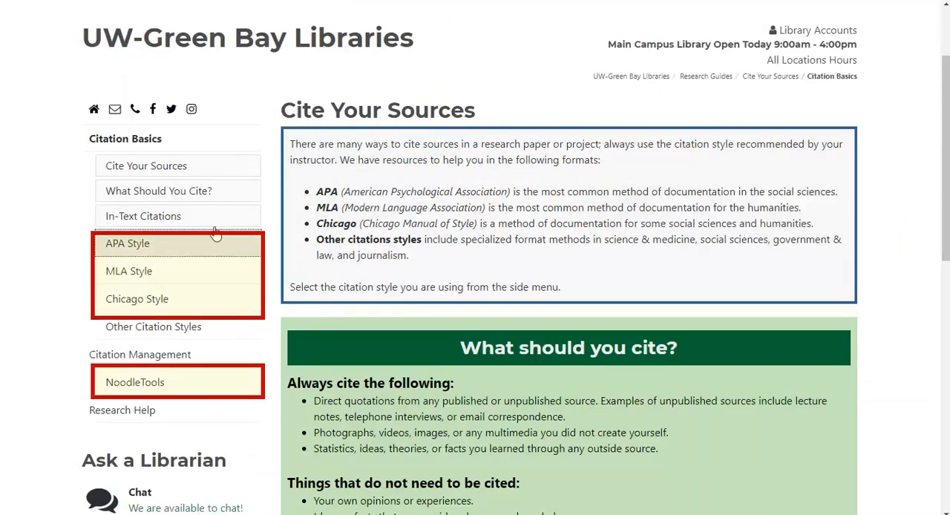
pyautogui.click(127, 244)
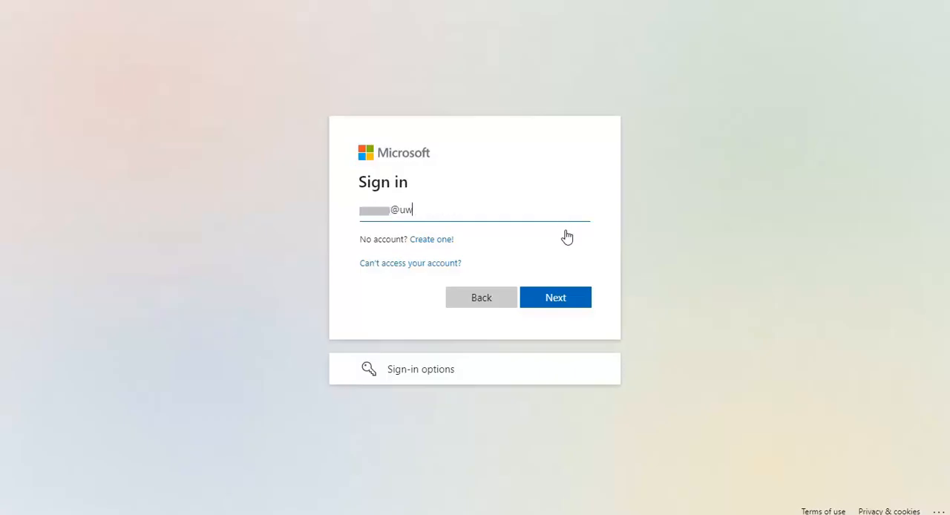
# Sign in with the uwgb.edu email and password to land on the NoodleTools Projects list
pyautogui.write('gb.edu')
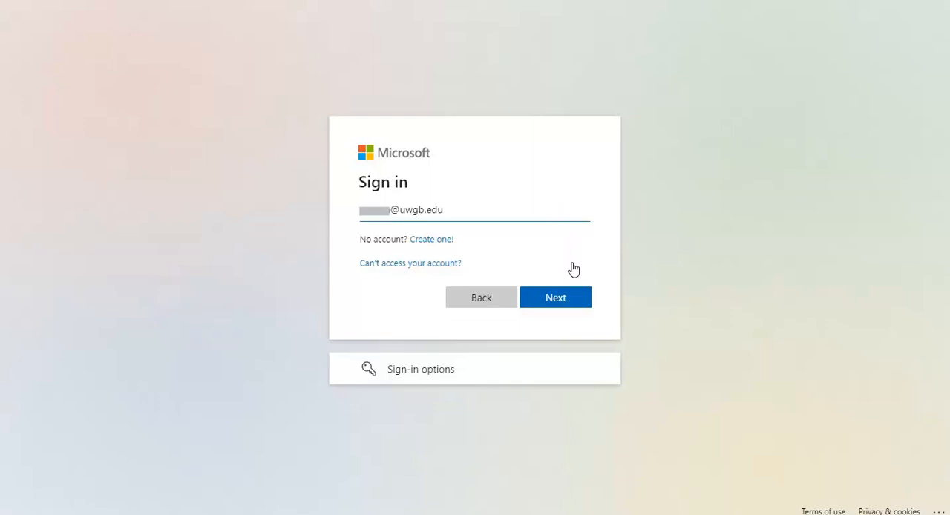
pyautogui.click(555, 297)
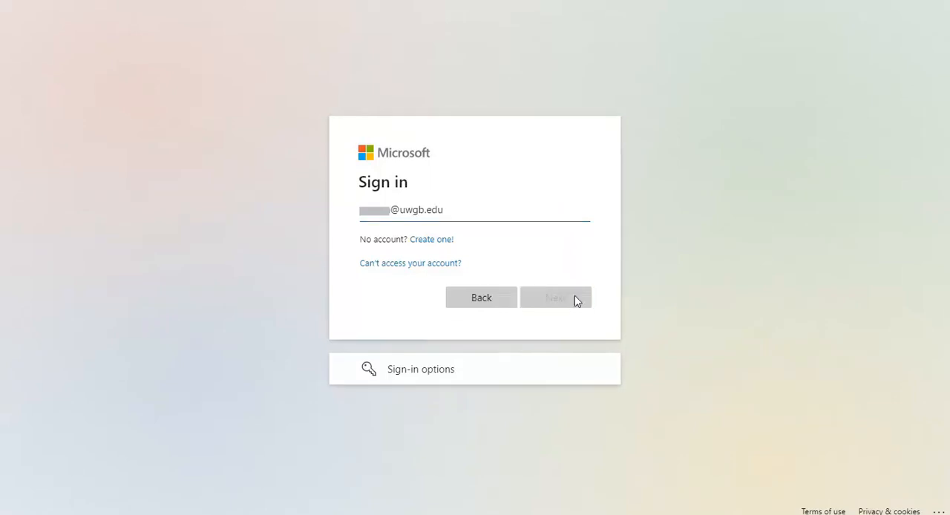
pyautogui.click(556, 297)
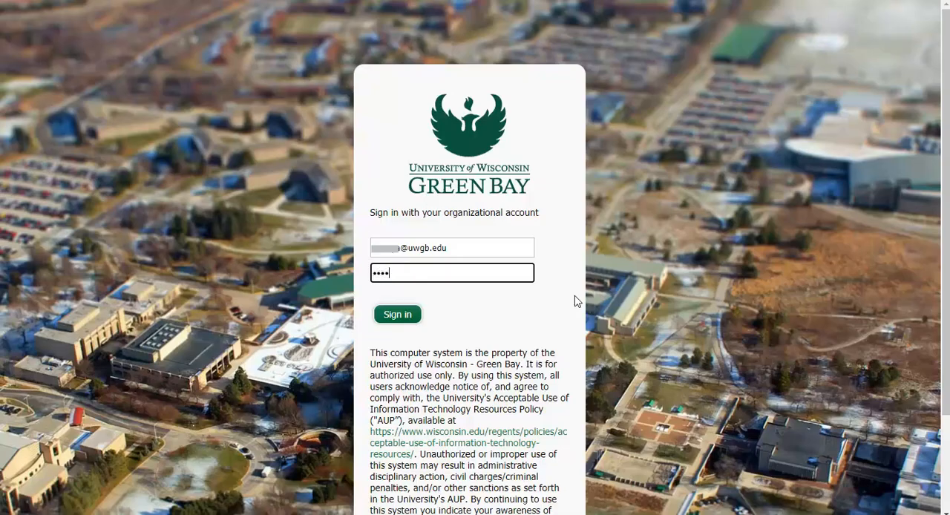
pyautogui.write('password')
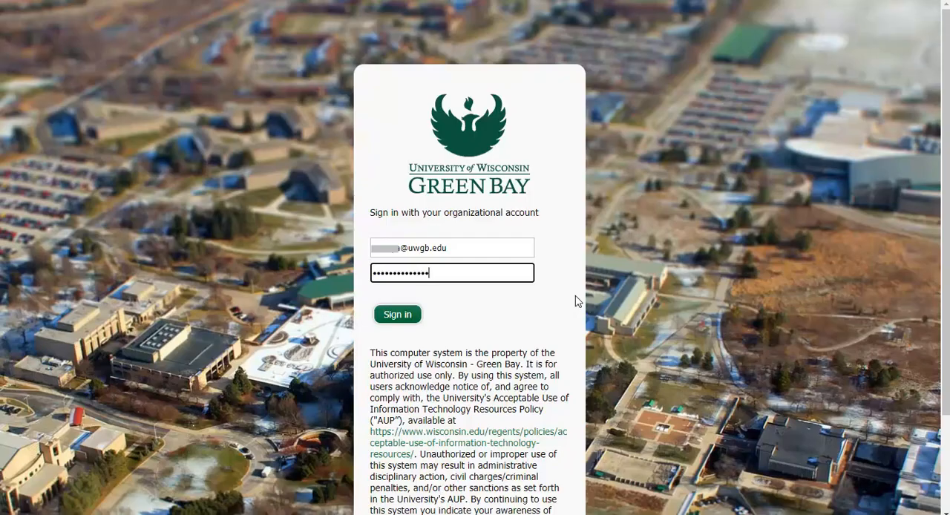
pyautogui.click(398, 314)
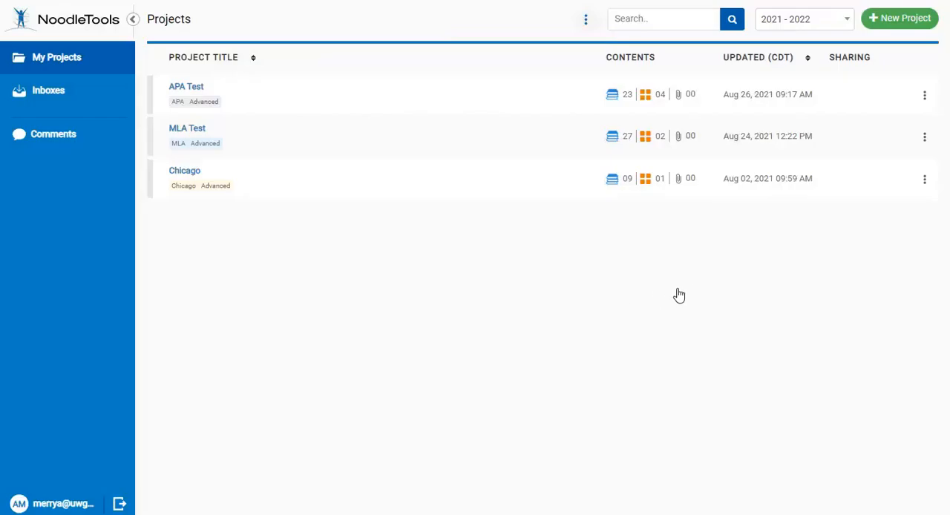
pyautogui.moveTo(838, 232)
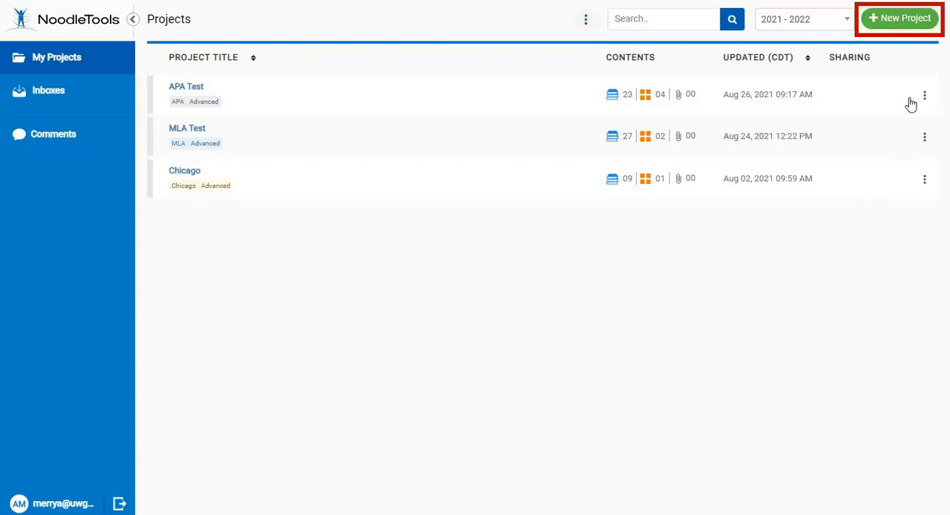
# Create a new project titled 'Paper #1' in APA style at the Advanced level
pyautogui.click(900, 18)
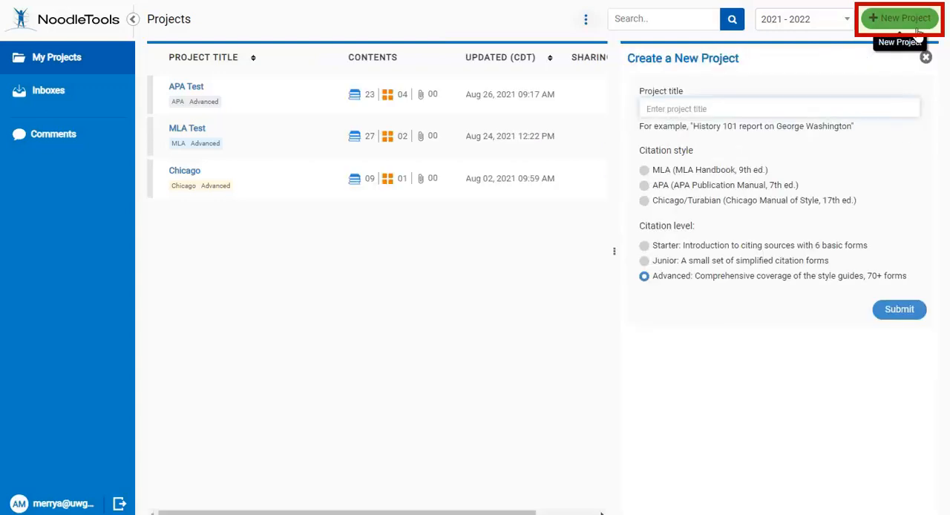
pyautogui.write('Paper')
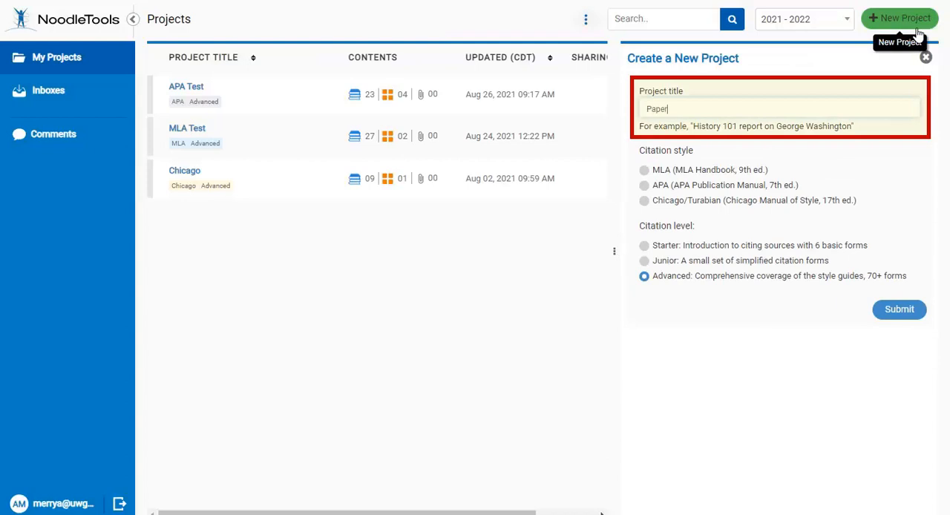
pyautogui.write('#1')
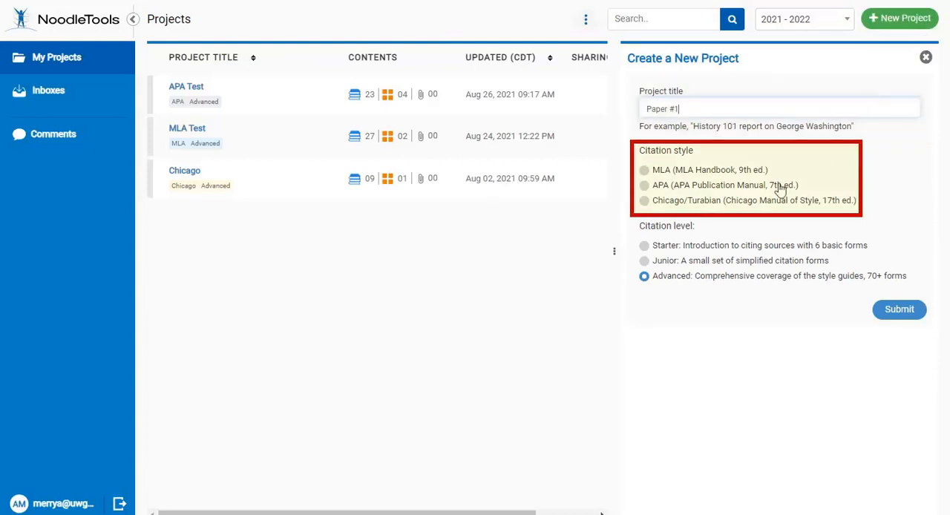
pyautogui.click(644, 186)
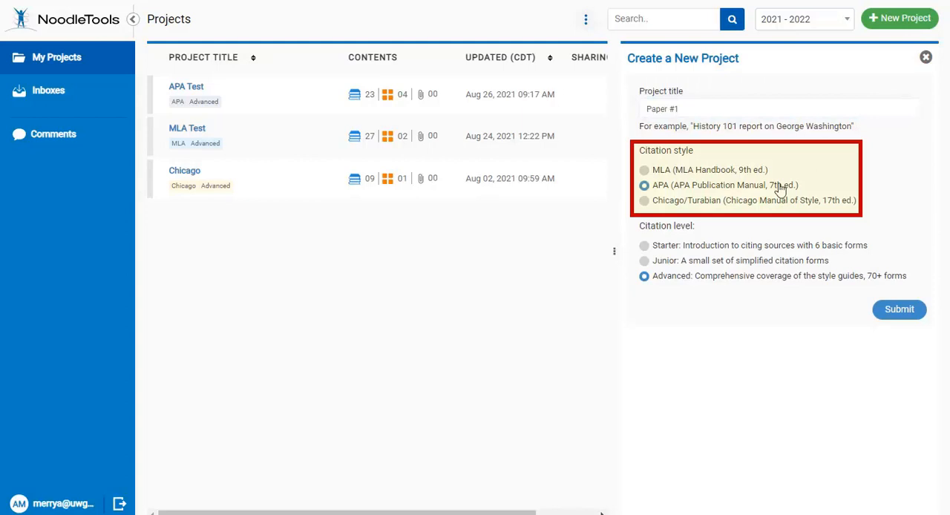
pyautogui.moveTo(781, 199)
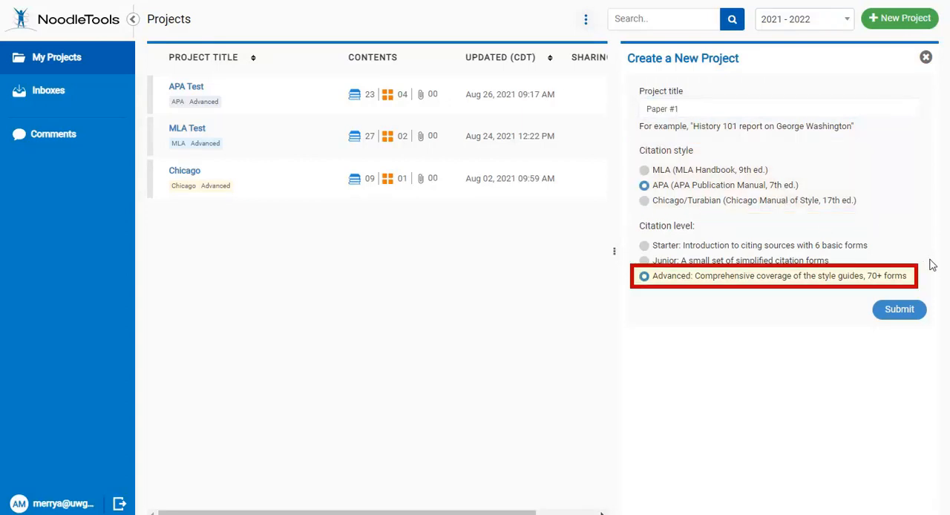
pyautogui.click(900, 308)
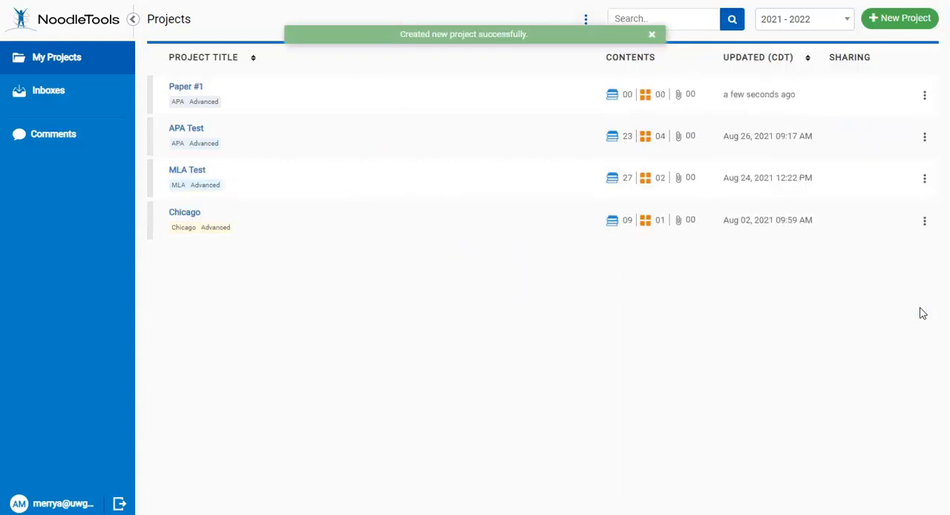
pyautogui.moveTo(185, 93)
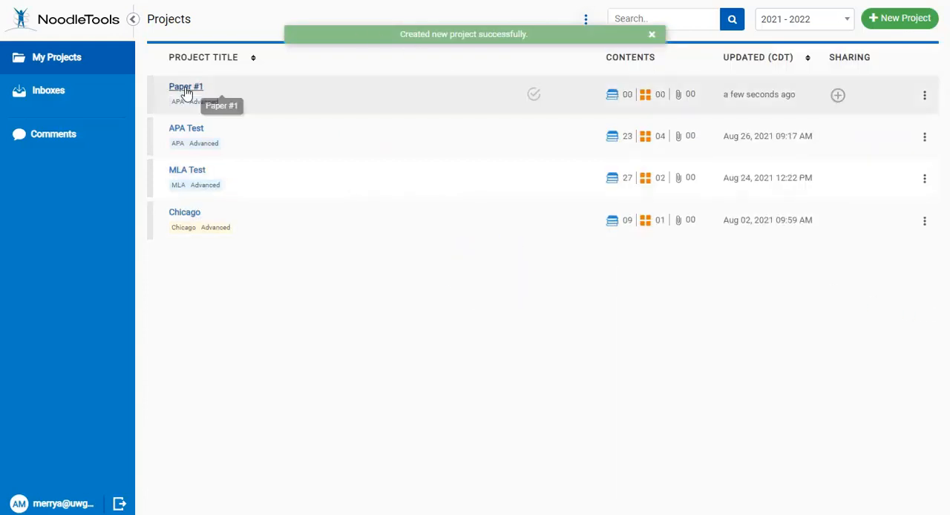
# Inside Paper #1, start a new source as a journal article from a database
pyautogui.click(186, 86)
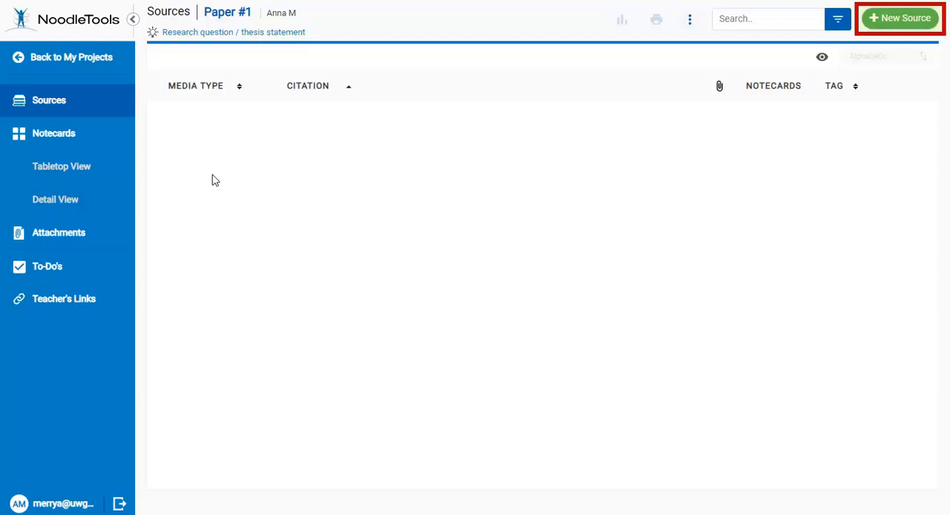
pyautogui.click(900, 18)
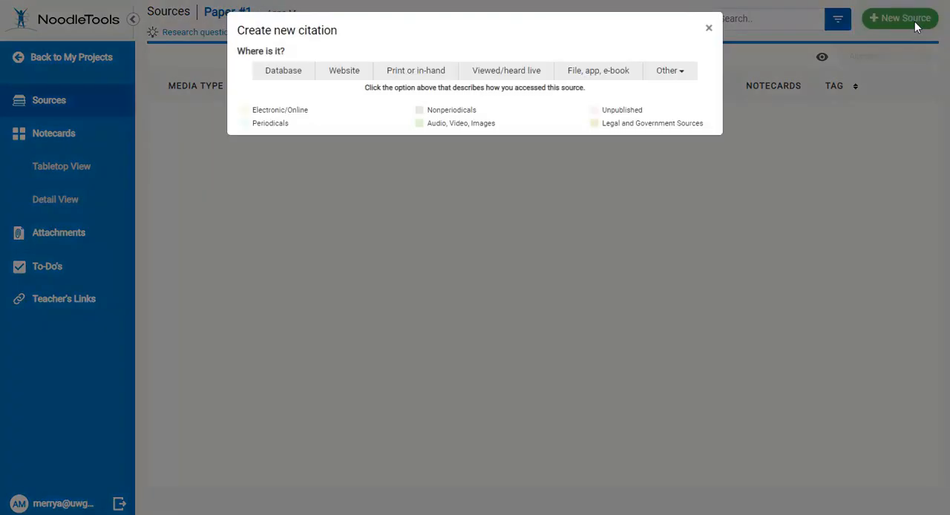
pyautogui.click(282, 70)
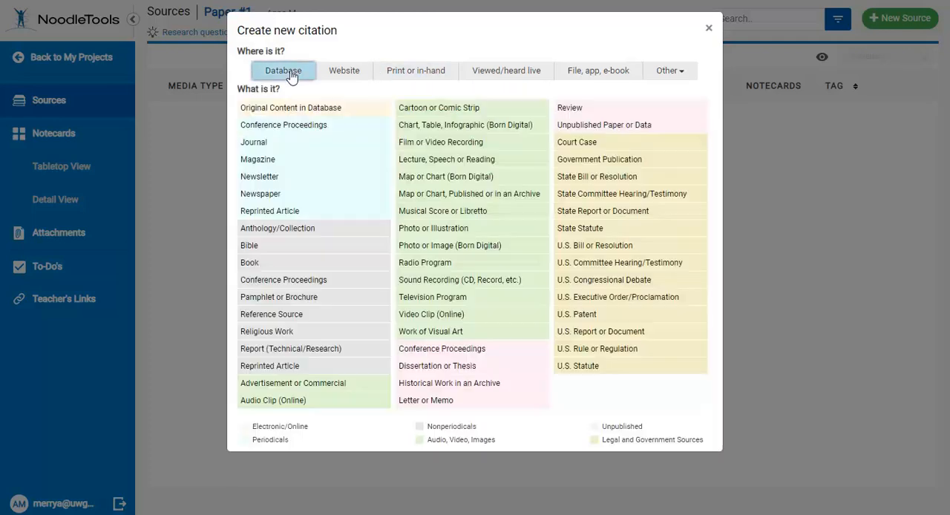
pyautogui.click(254, 142)
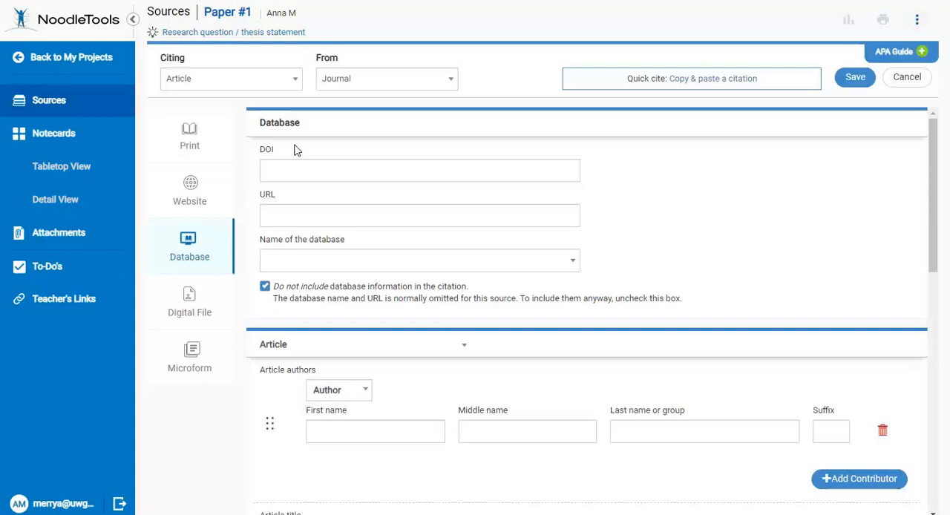
# Export the APA Test source list to a Word .docx and open the downloaded file
pyautogui.click(906, 77)
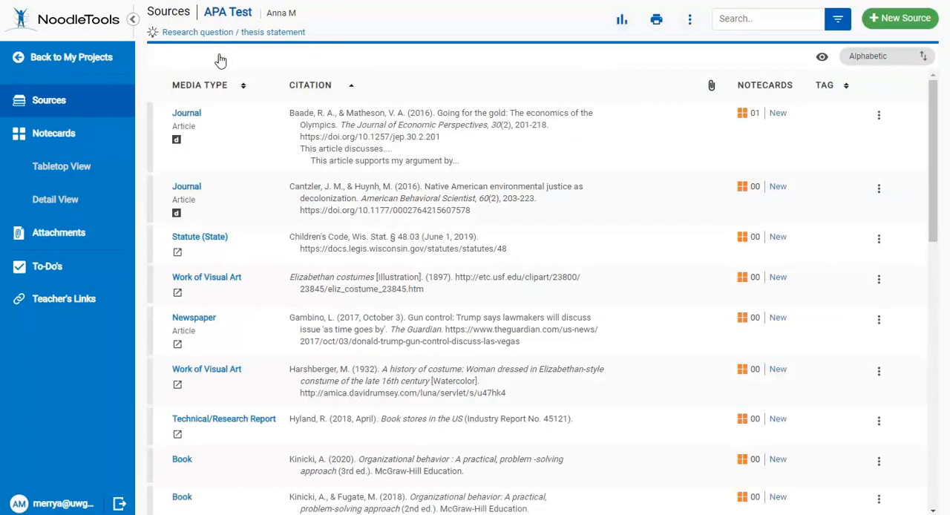
pyautogui.moveTo(456, 56)
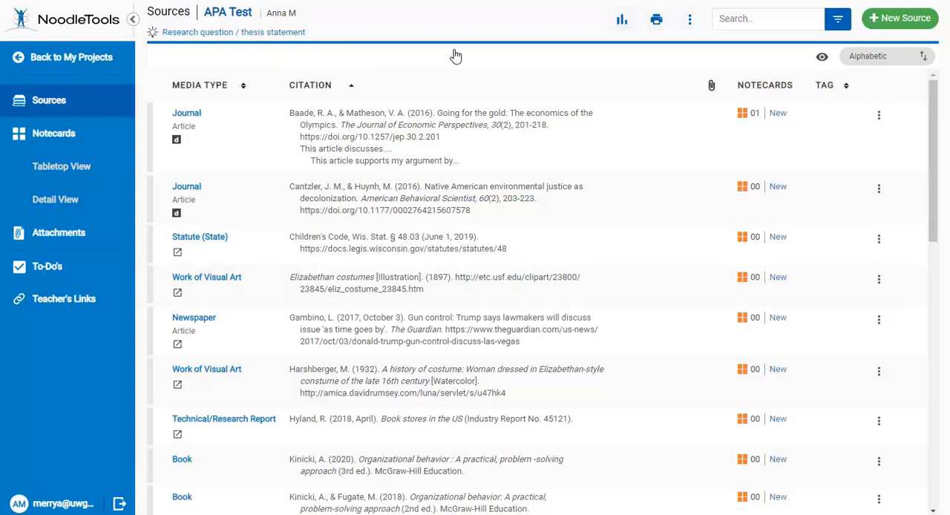
pyautogui.moveTo(601, 47)
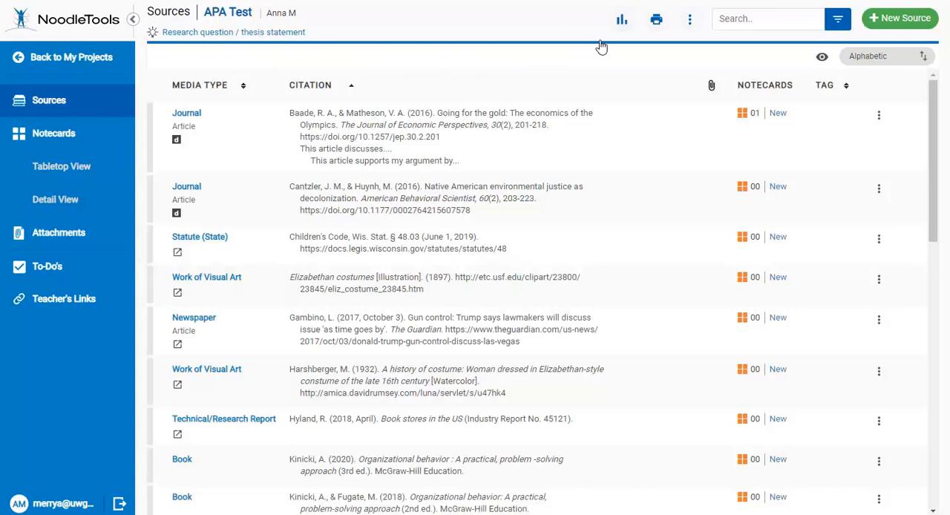
pyautogui.moveTo(656, 20)
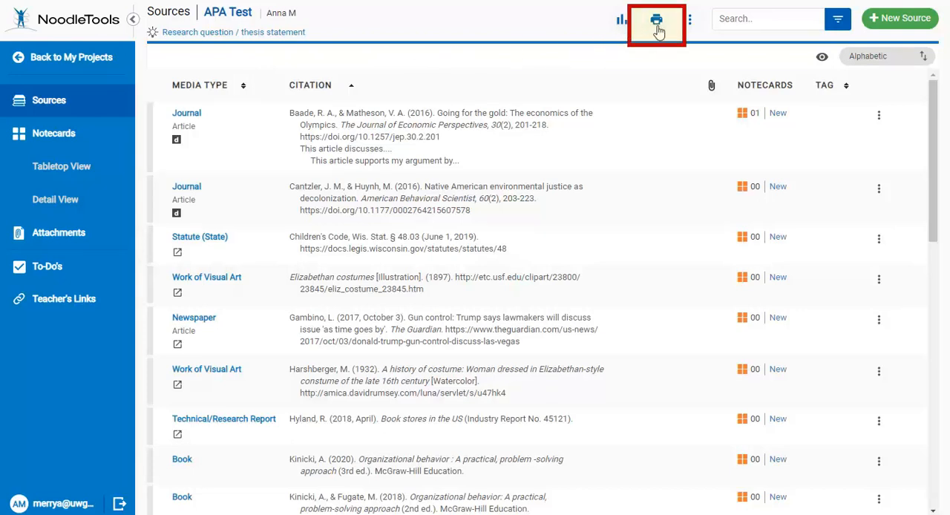
pyautogui.click(657, 19)
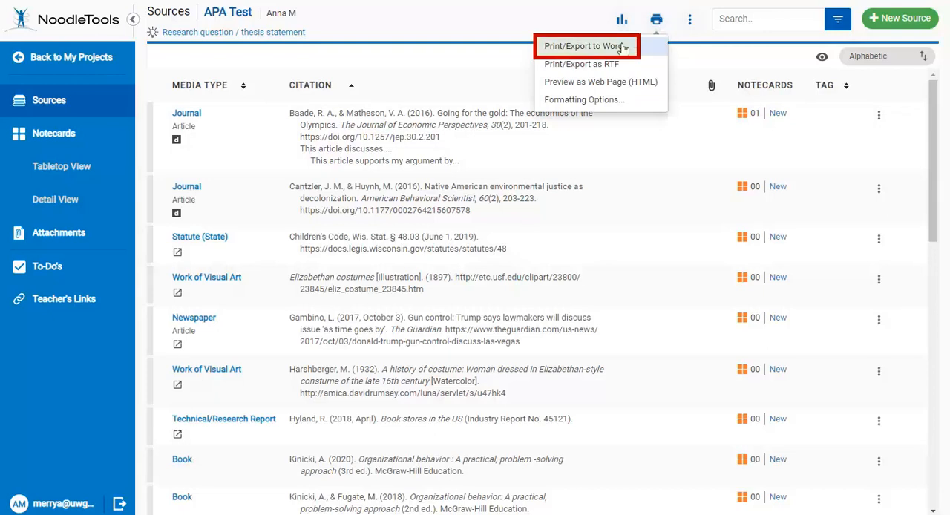
pyautogui.click(585, 44)
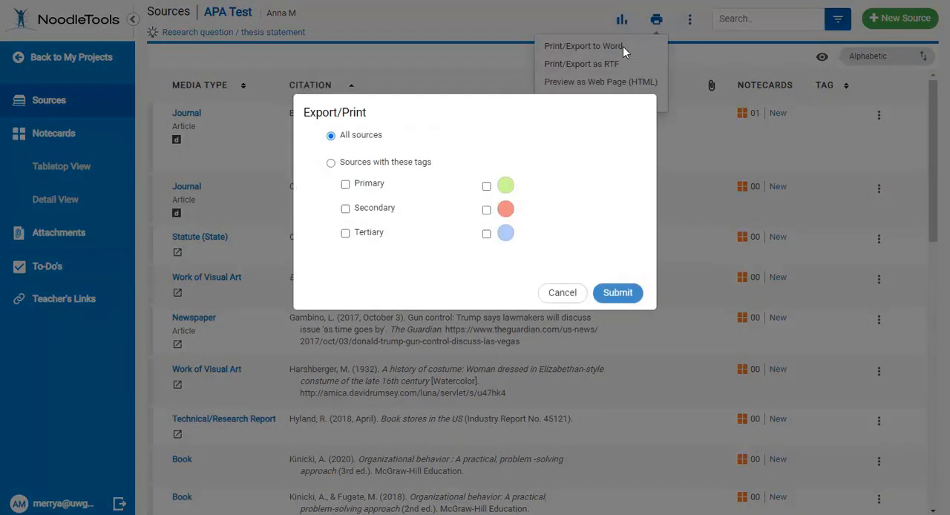
pyautogui.click(562, 293)
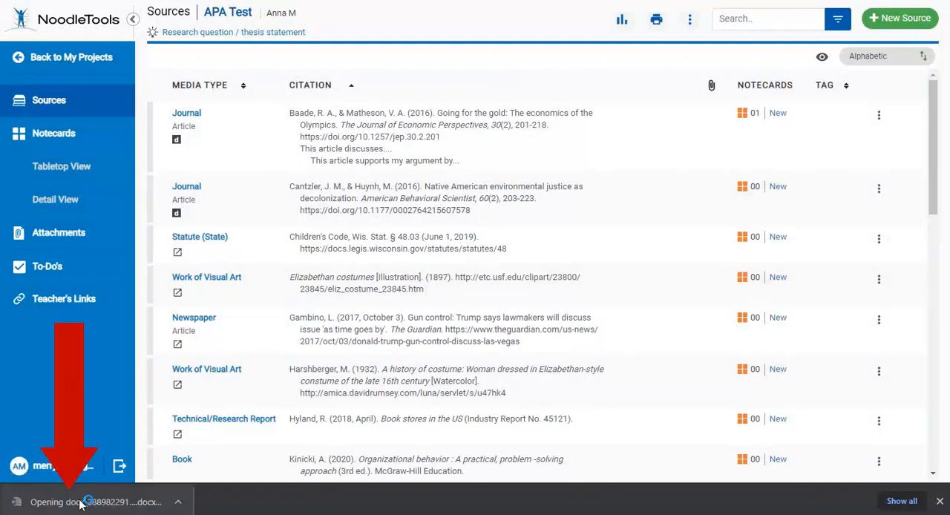
pyautogui.click(97, 502)
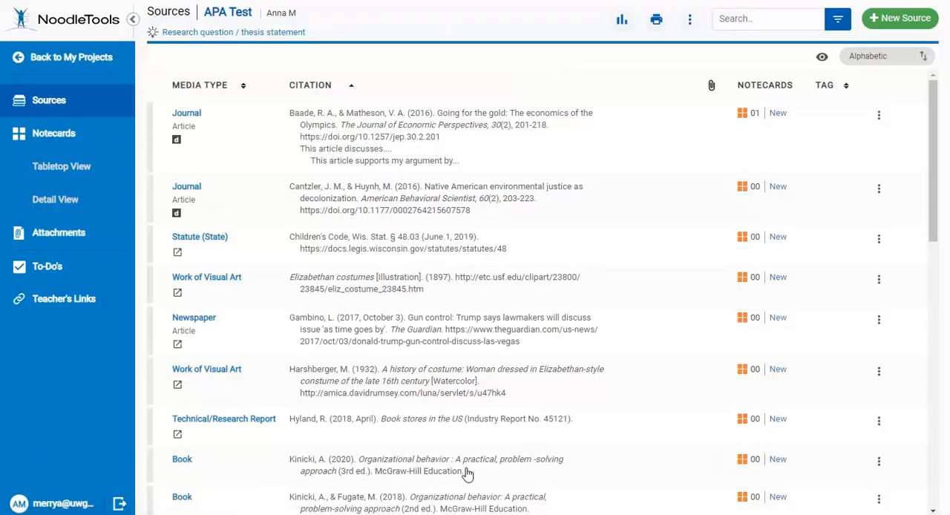
pyautogui.moveTo(796, 333)
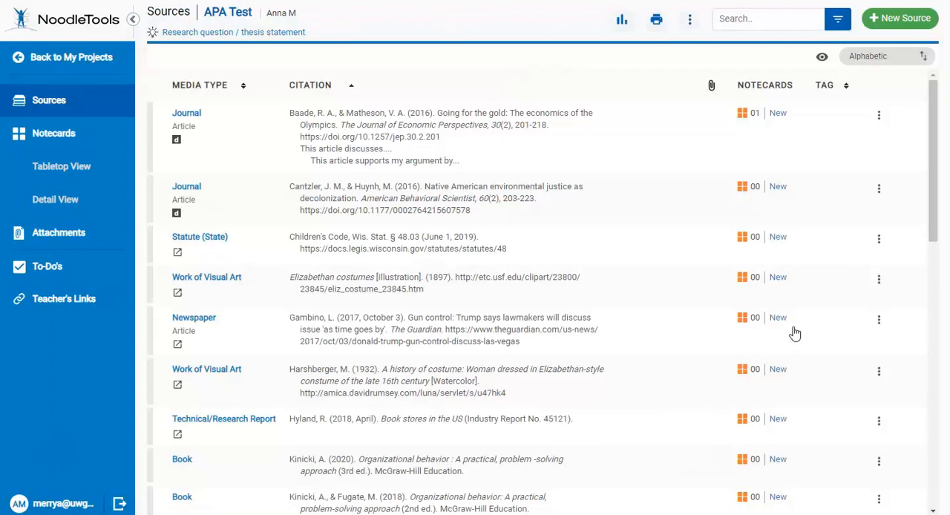
# View the Baade & Matheson in-text citation with pages 32-33, read the rules, and close it
pyautogui.click(879, 116)
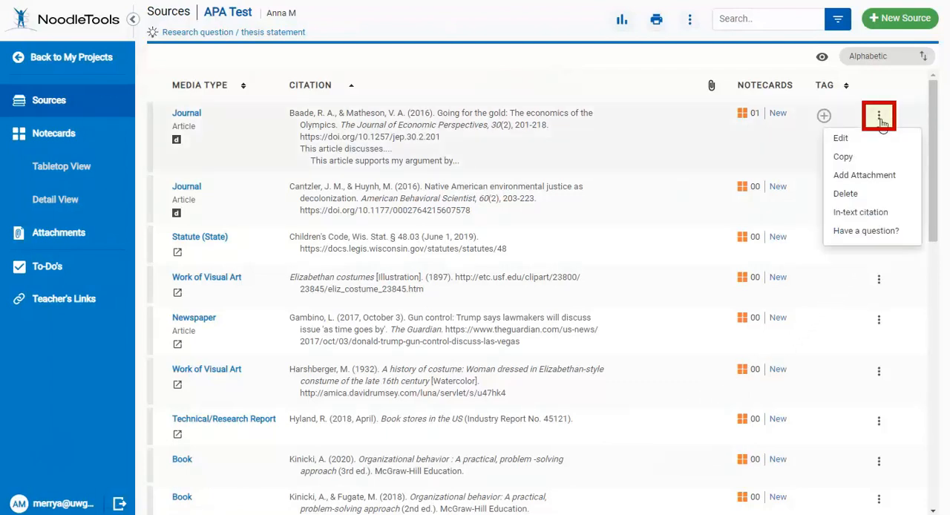
pyautogui.moveTo(861, 213)
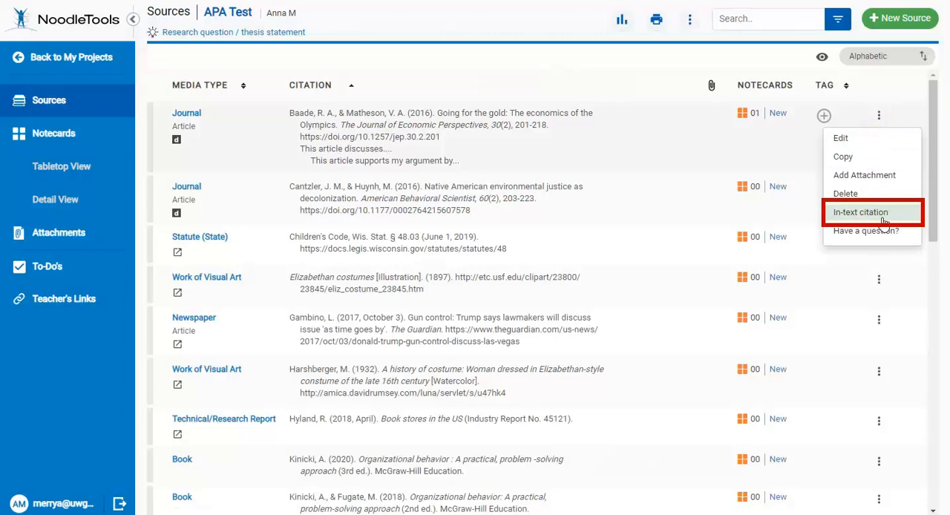
pyautogui.click(861, 211)
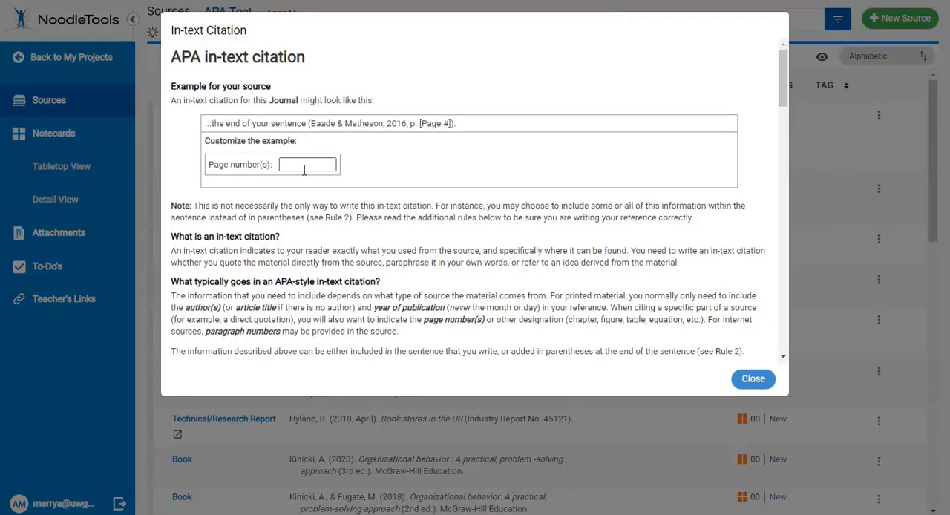
pyautogui.write('32-3')
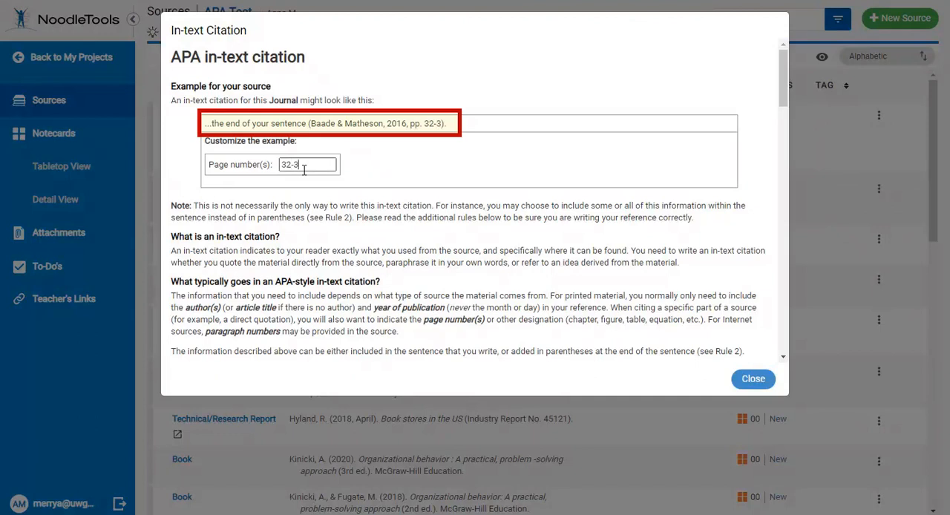
pyautogui.write('3')
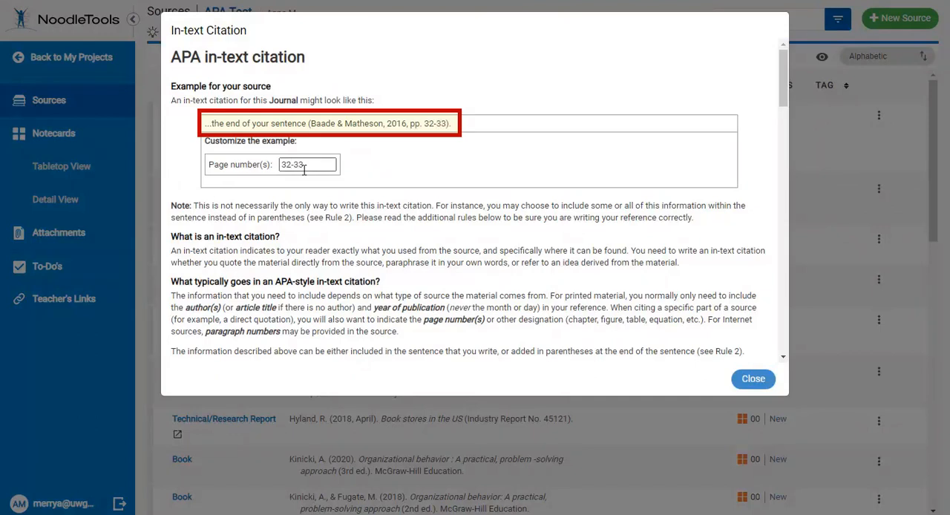
pyautogui.scroll(-3)
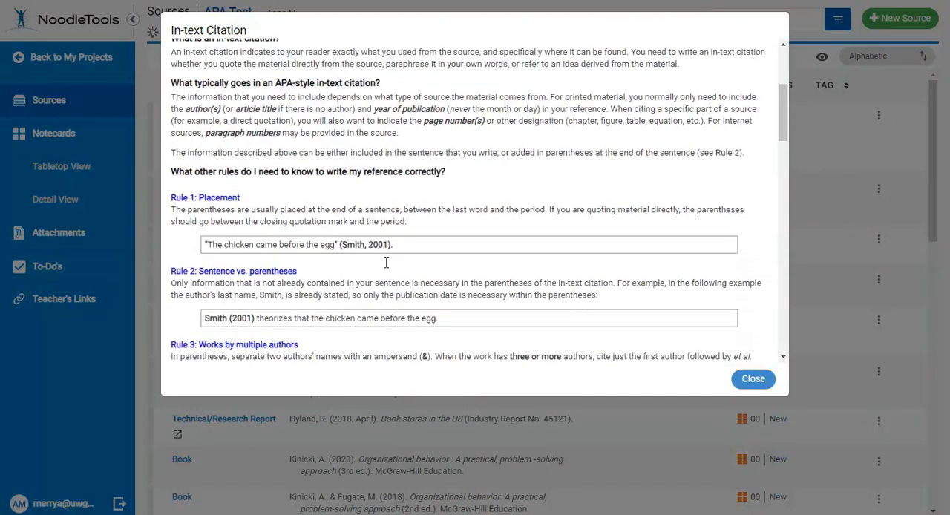
pyautogui.scroll(-3)
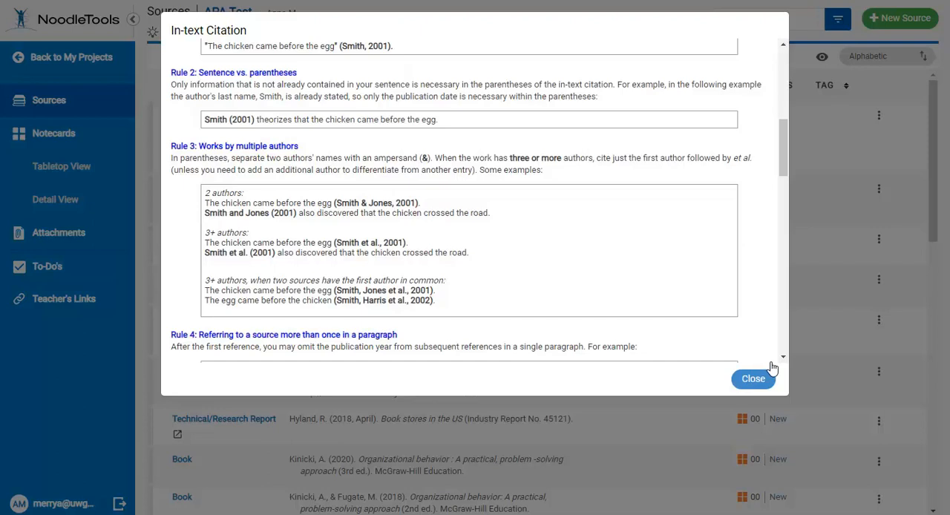
pyautogui.click(753, 379)
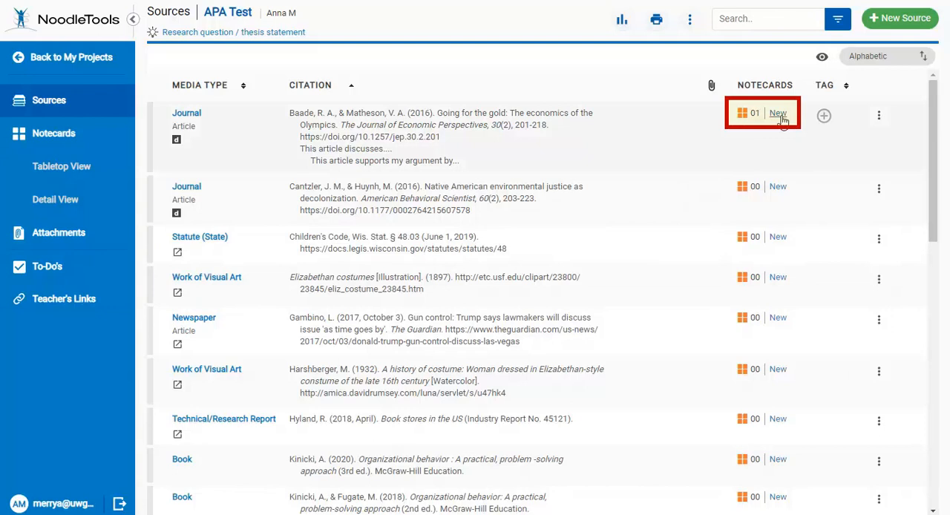
# Save a 'budgeting' notecard linked to the Baade & Matheson article
pyautogui.click(778, 113)
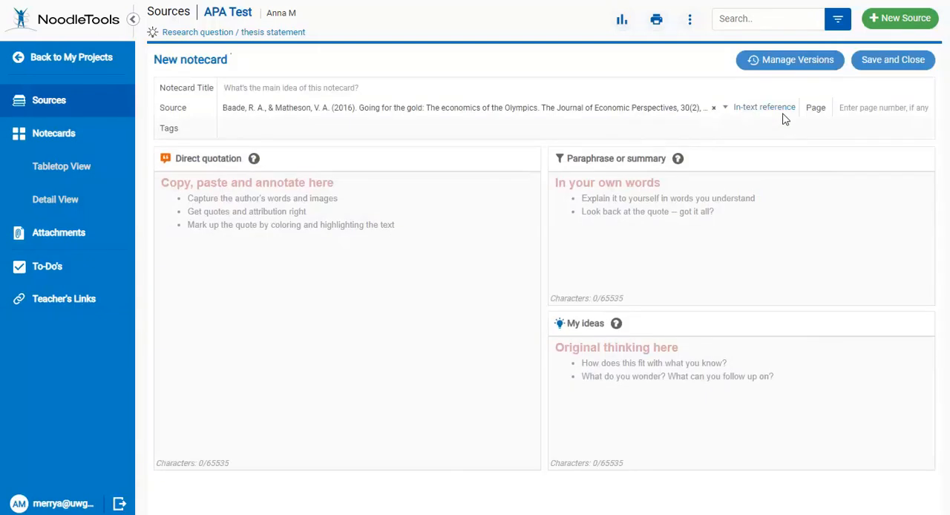
pyautogui.write('budgeting')
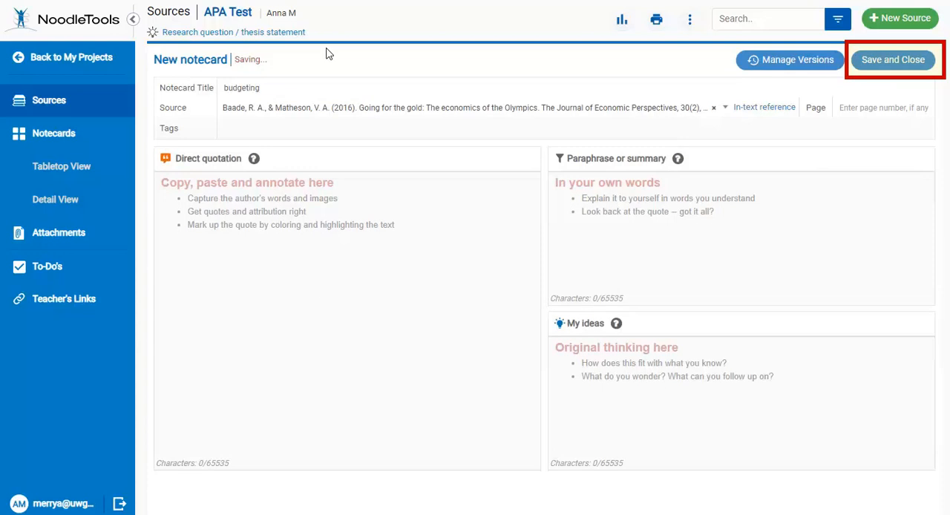
pyautogui.click(894, 60)
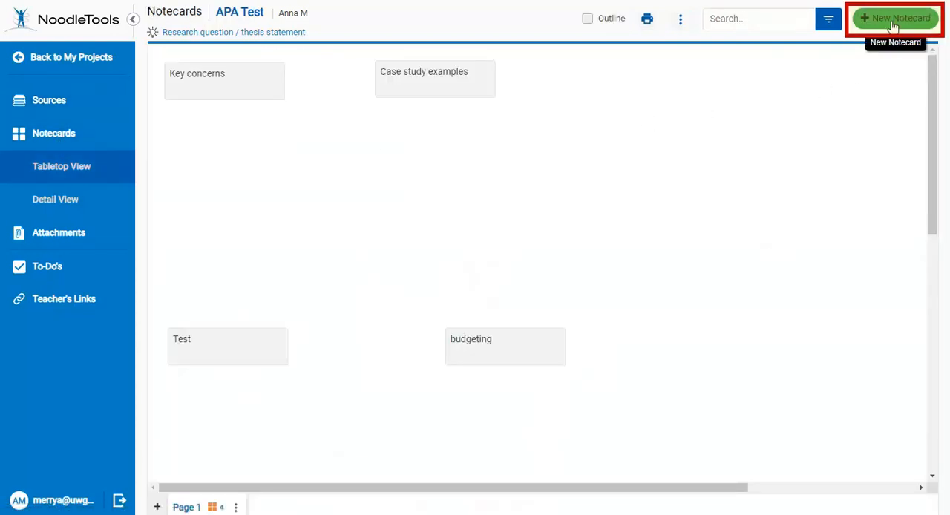
# Save a second notecard titled 'Case study examples'
pyautogui.click(895, 18)
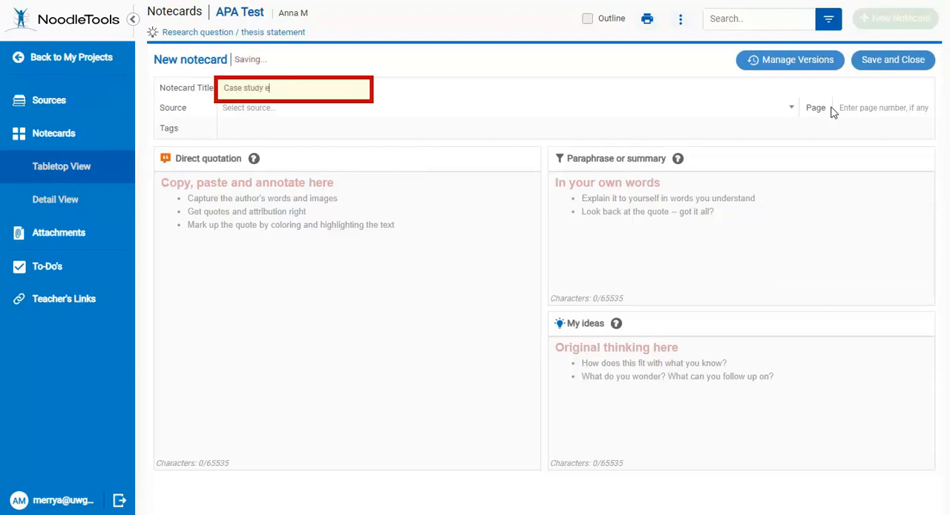
pyautogui.write('xamples')
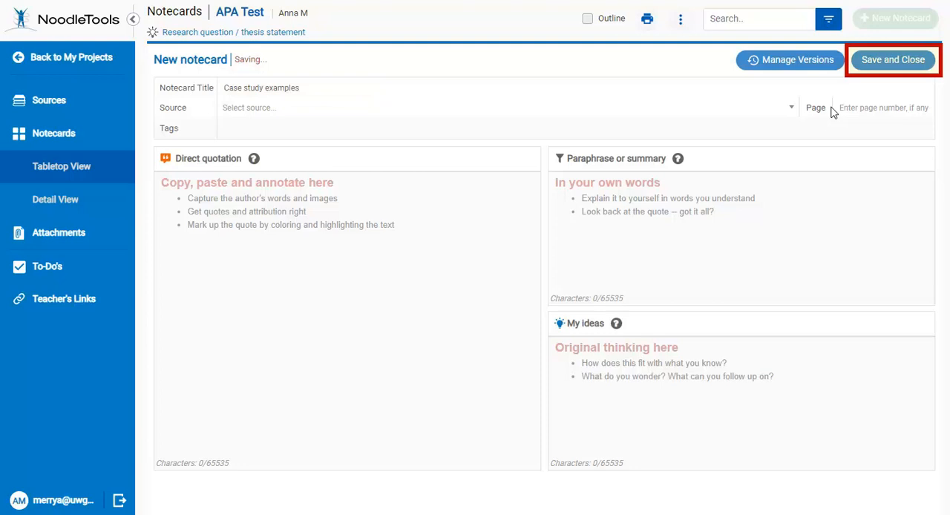
pyautogui.click(894, 59)
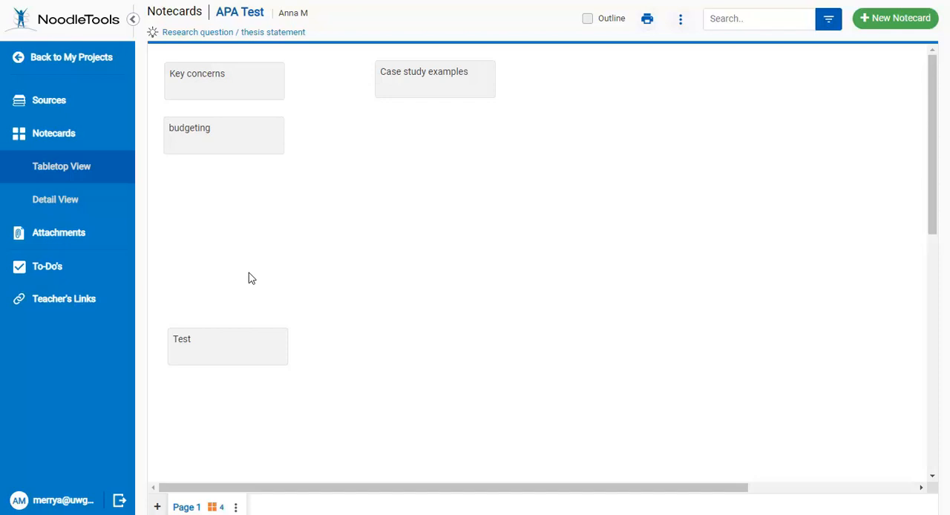
# Go back to My Projects, where APA Test shows 23 sources and 4 notecards
pyautogui.click(71, 57)
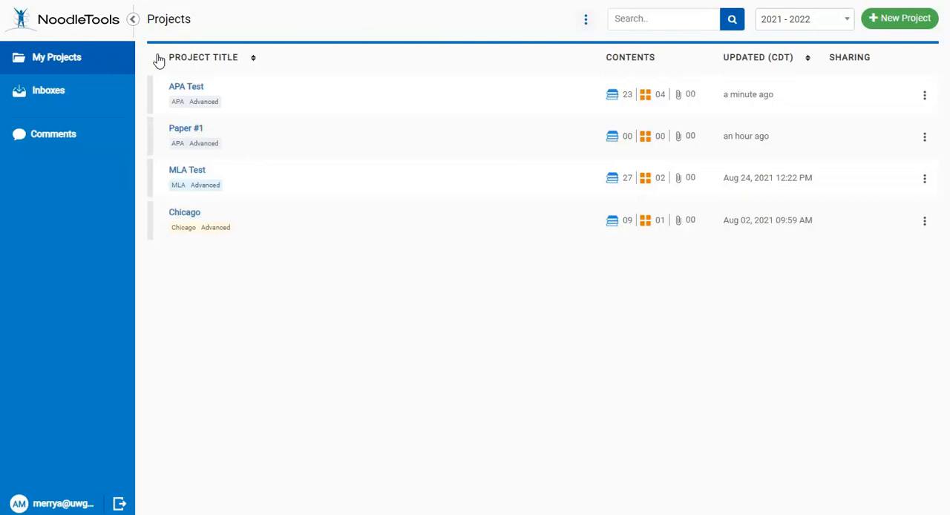
pyautogui.moveTo(404, 66)
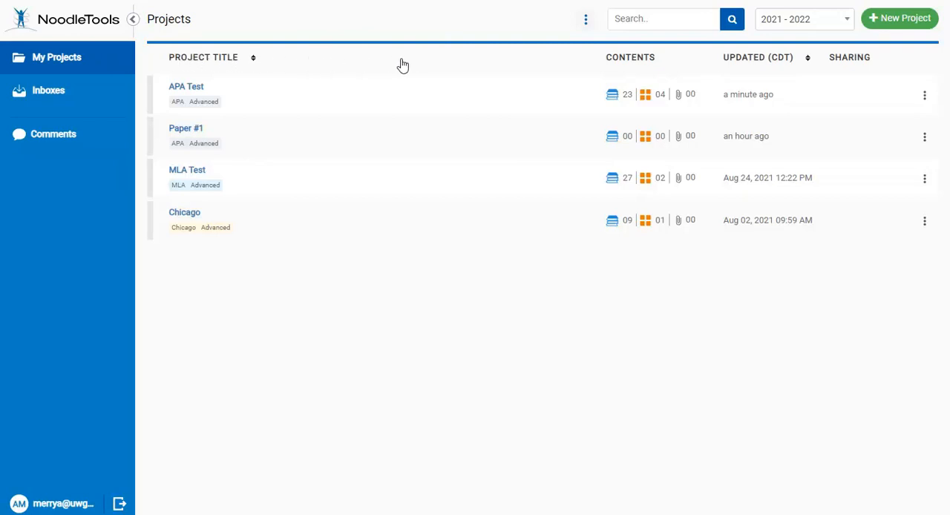
pyautogui.moveTo(594, 74)
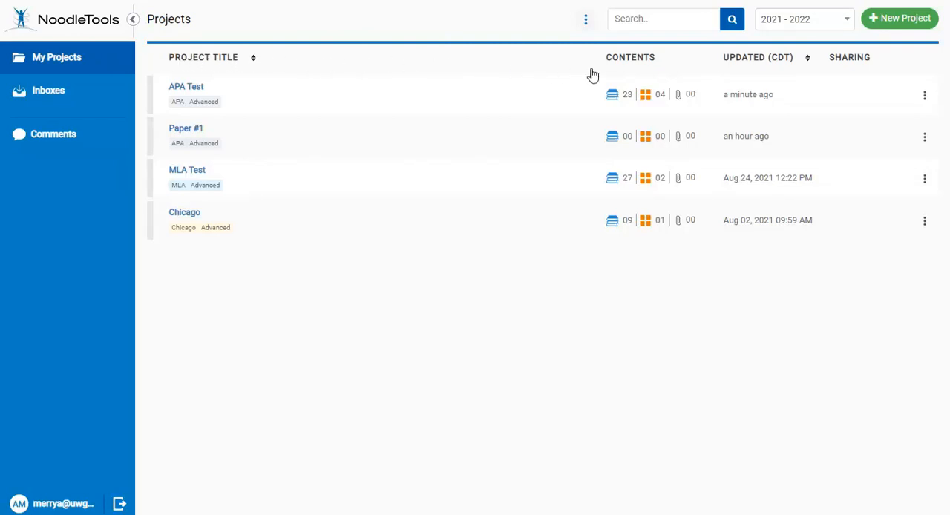
pyautogui.moveTo(729, 92)
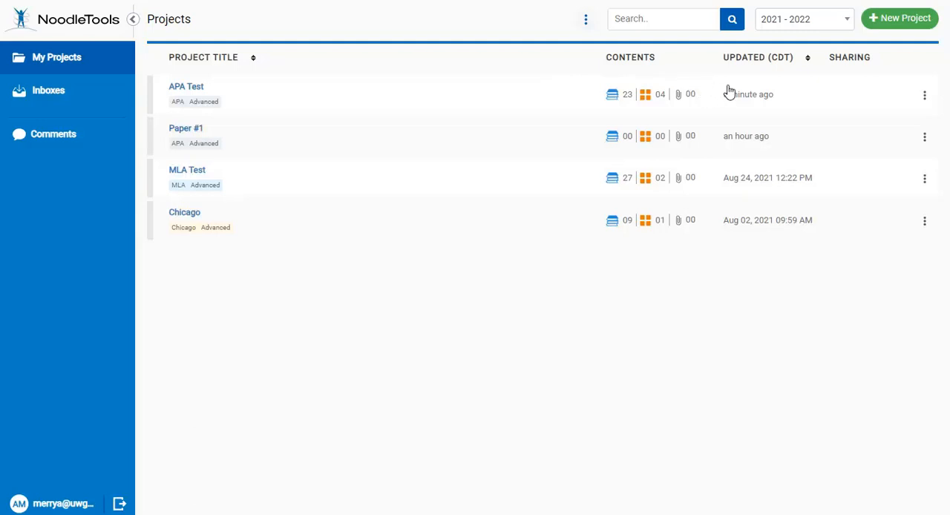
pyautogui.moveTo(814, 115)
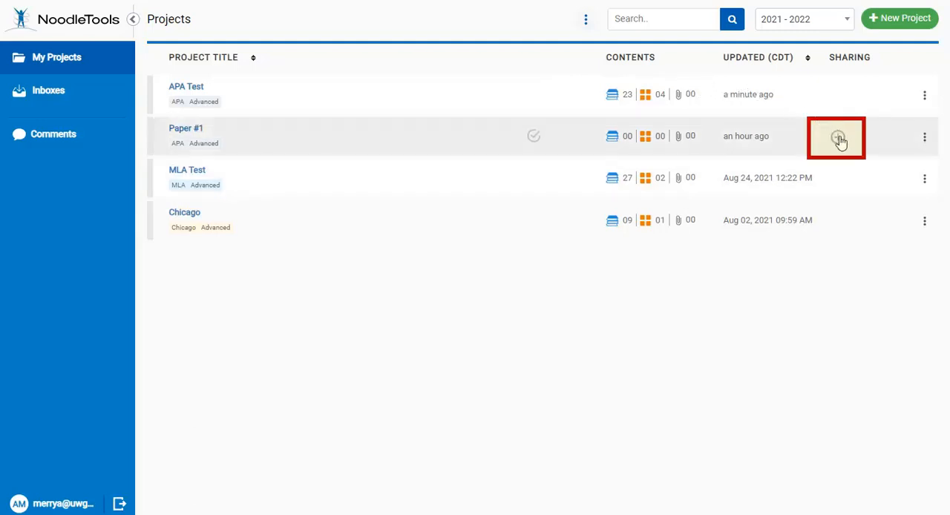
# In Paper #1's sharing panel, enter a student's uwgb.edu ID as a Full collaborator
pyautogui.click(837, 138)
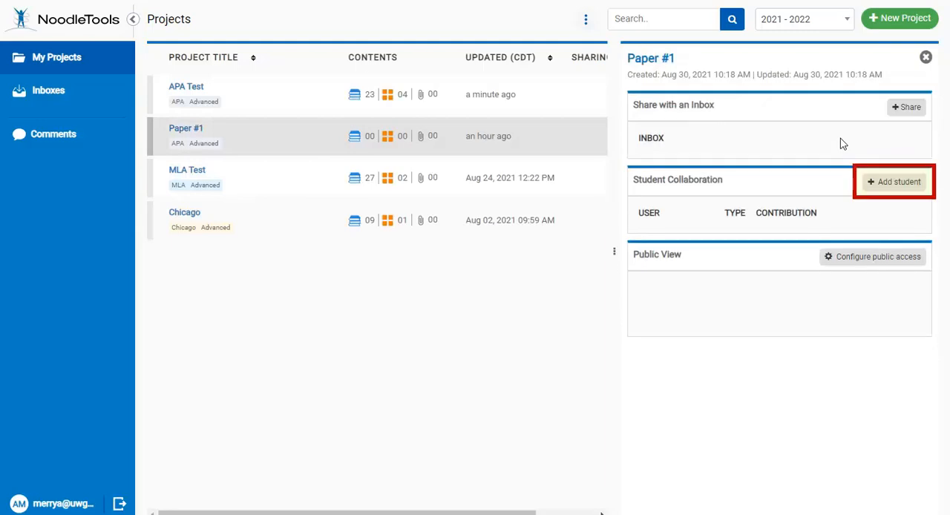
pyautogui.moveTo(894, 182)
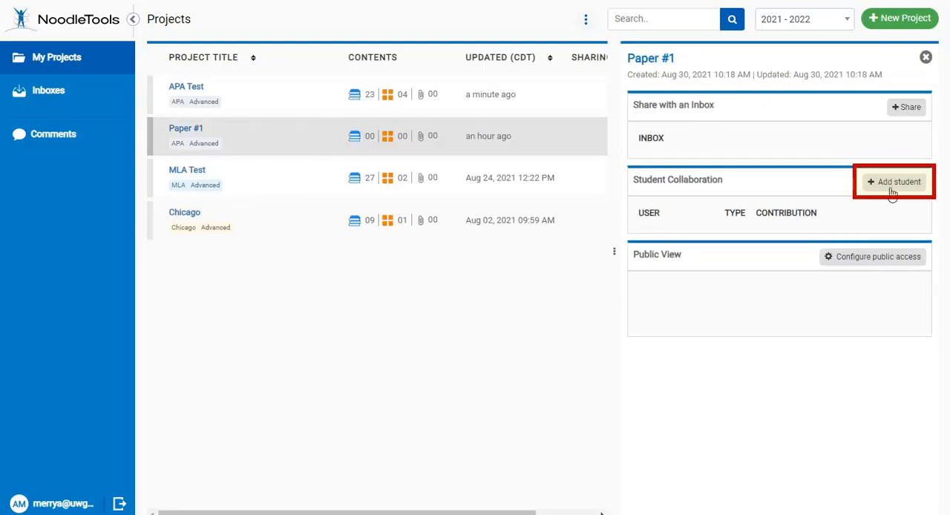
pyautogui.click(894, 181)
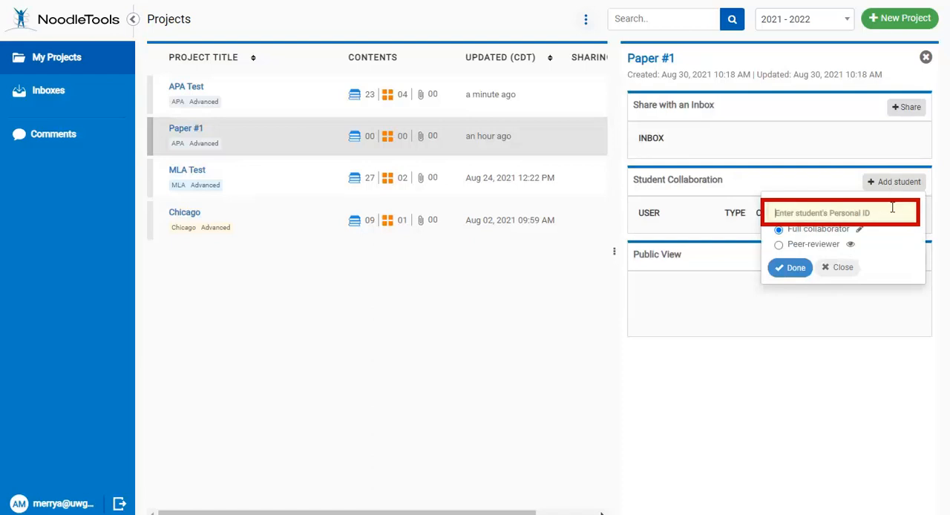
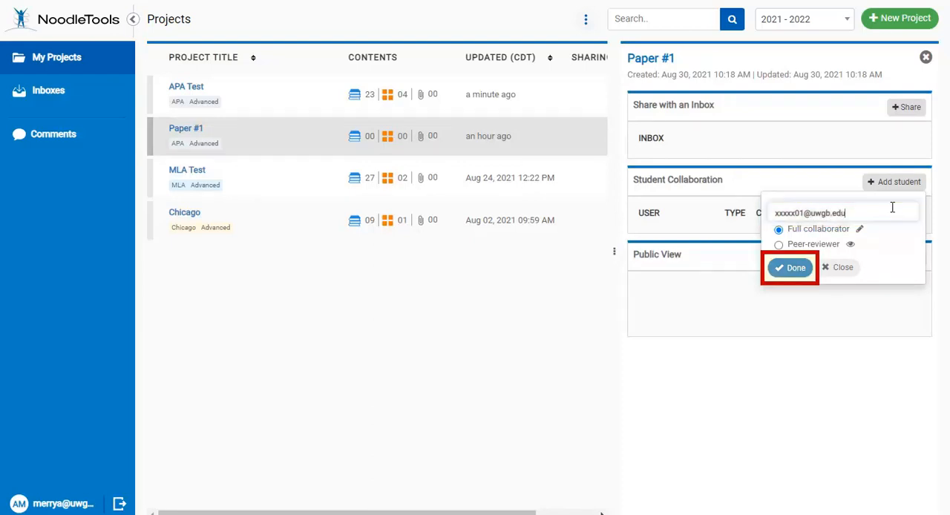